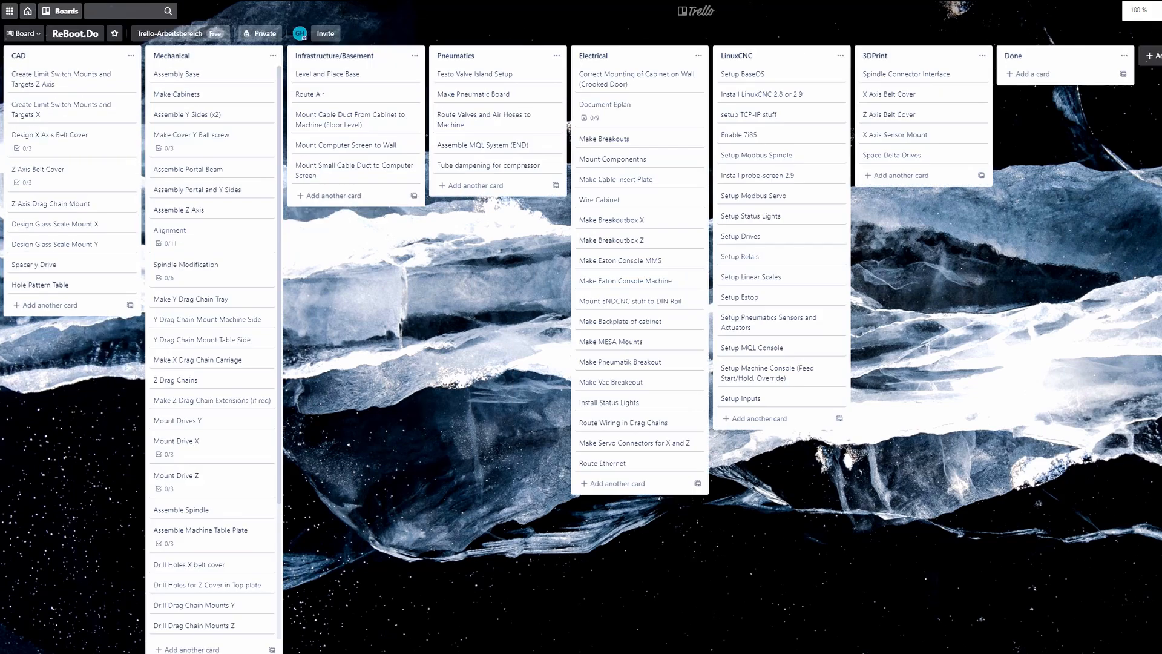
mouse_move(215, 84)
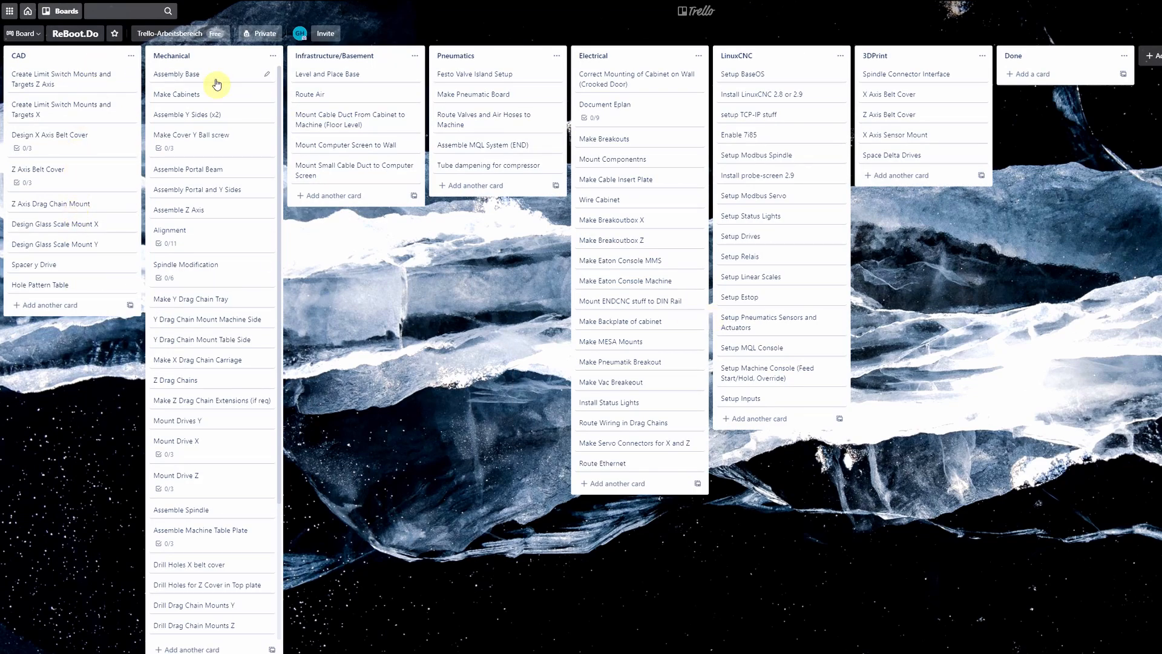
- Sketch a rough rectangular router outline with green wave lines before the canvas is cleared
scroll(down, 3)
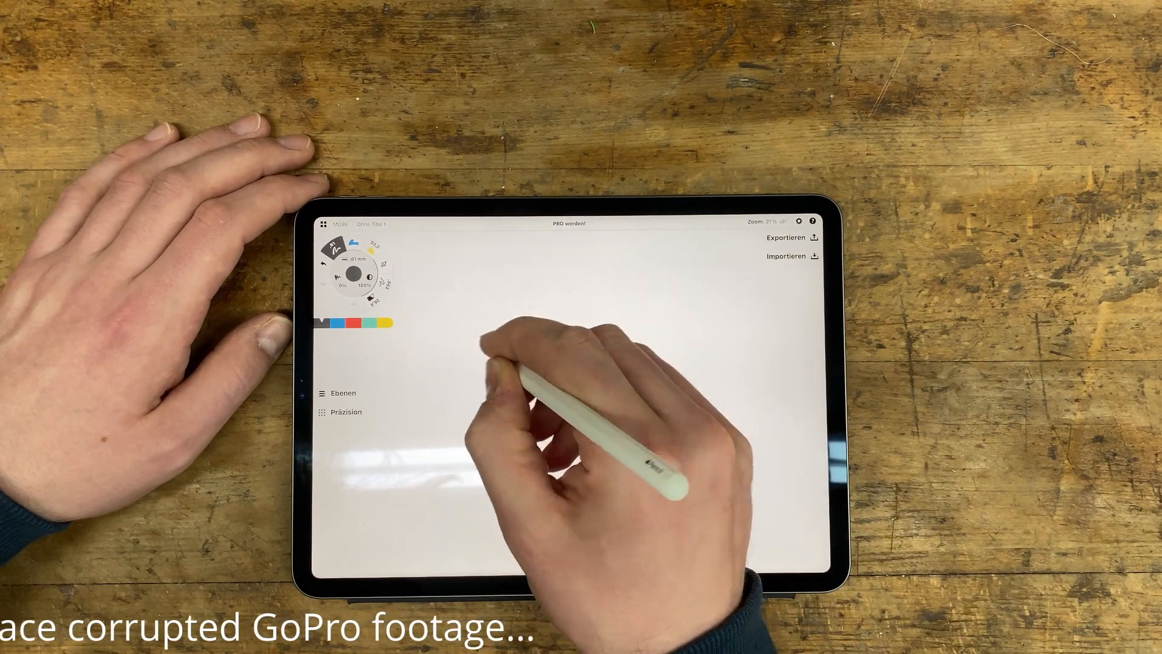
drag(504, 311, 520, 416)
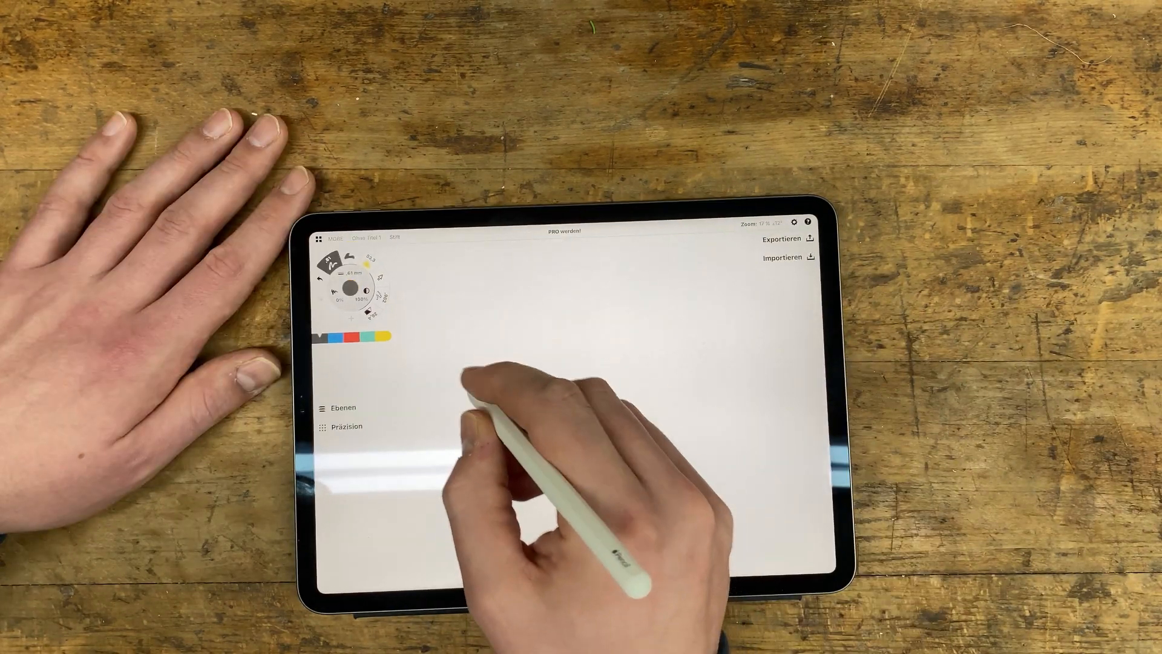
drag(461, 392, 608, 385)
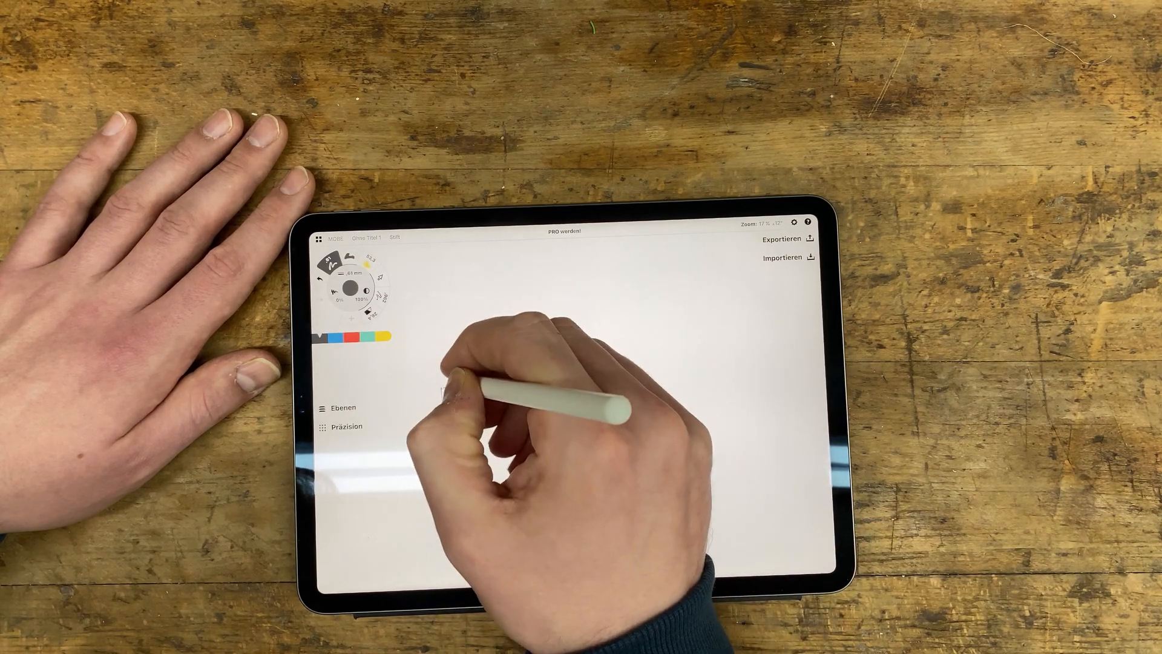
drag(441, 335, 556, 377)
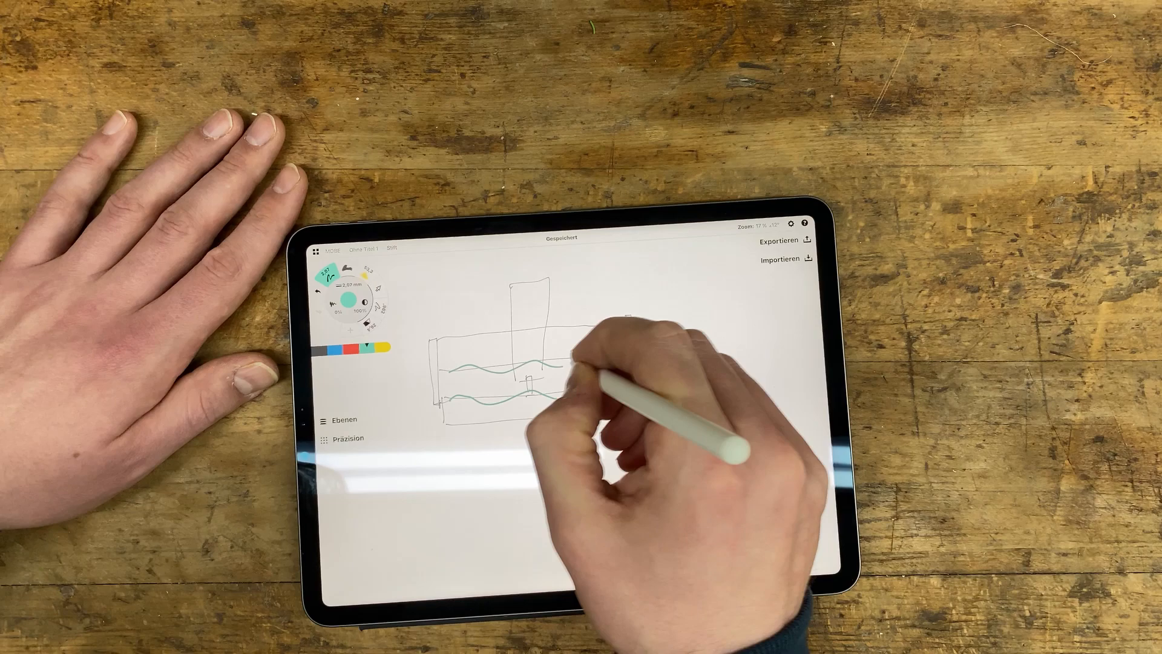
drag(456, 289, 612, 427)
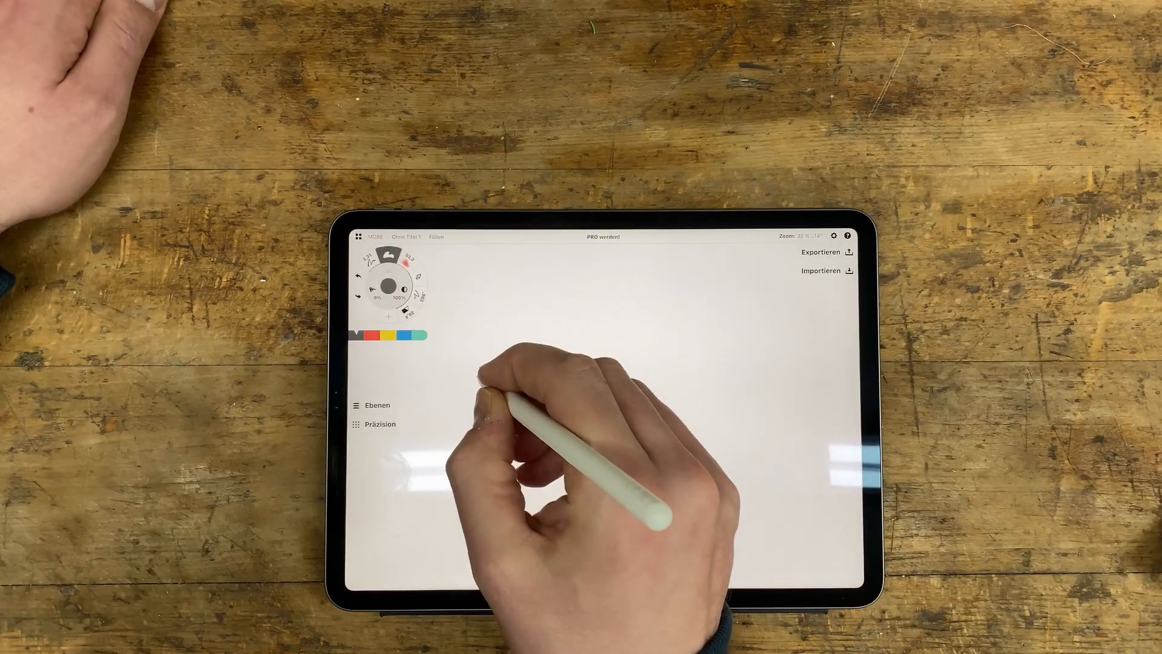
- Draw the grey gantry frame: uprights, cross beam with carriage, and the spindle tip beneath
drag(482, 378, 734, 385)
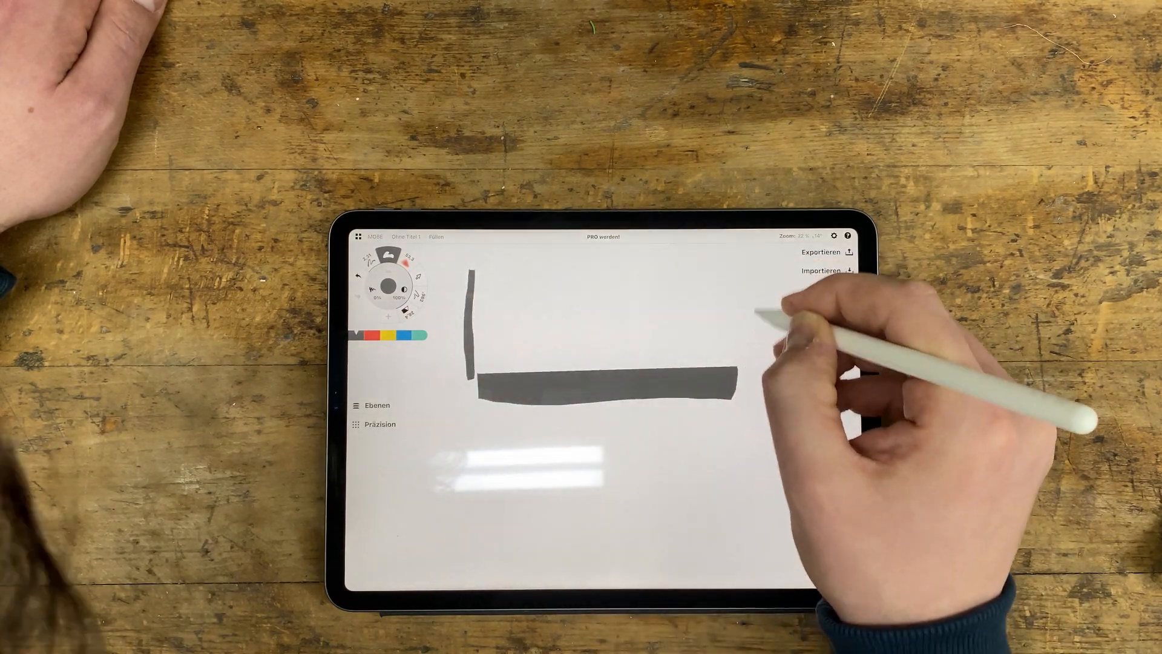
drag(755, 282, 752, 363)
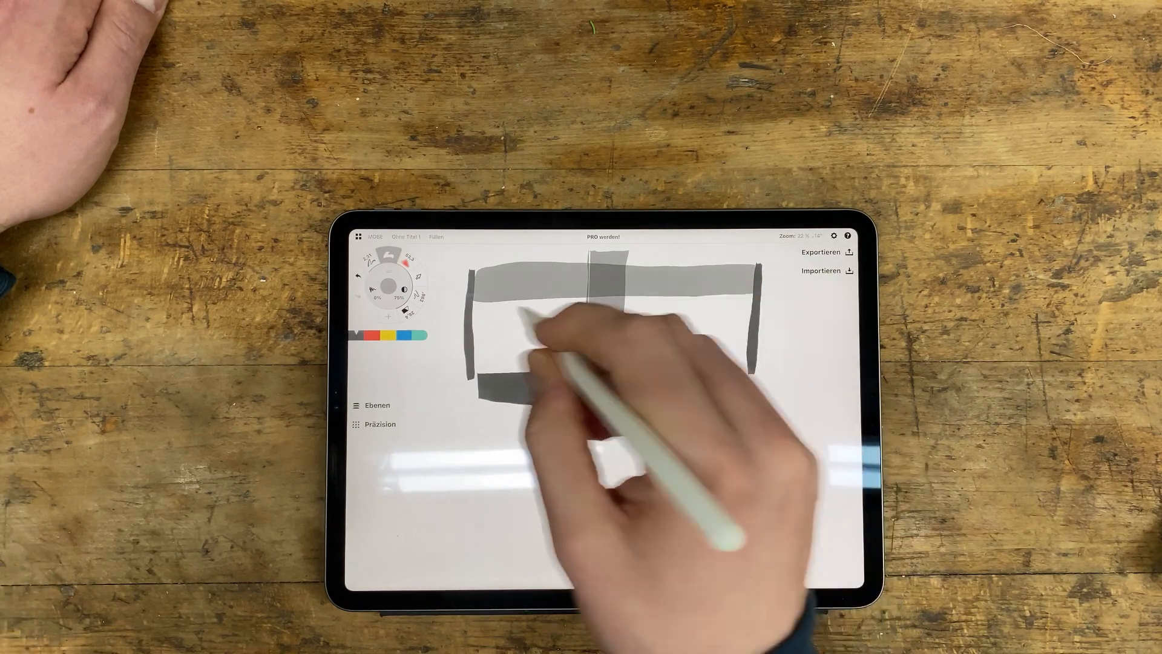
drag(608, 297, 600, 356)
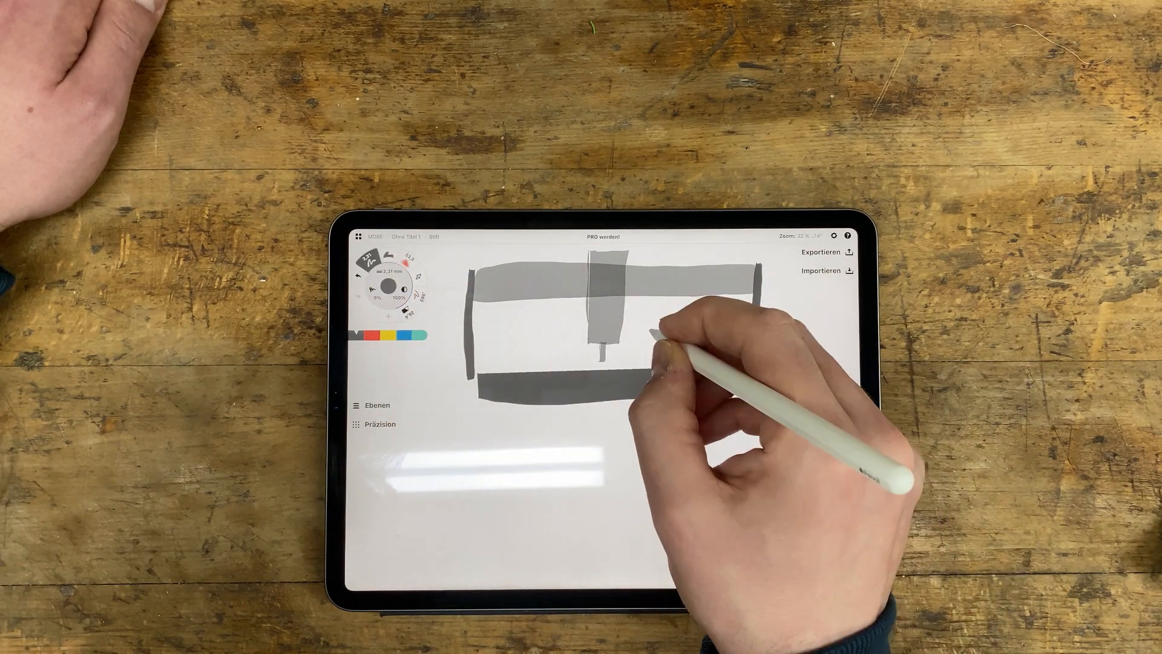
- Write the notes m ≅ 300+ kg and the force formula F = m x below the base
drag(586, 416, 623, 427)
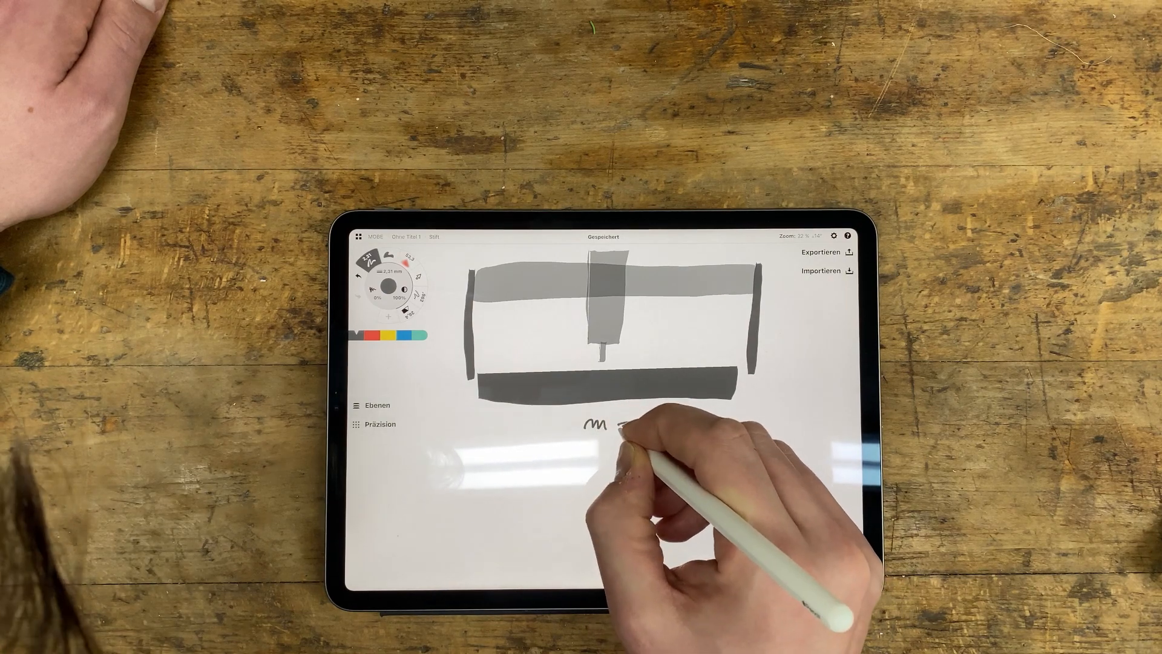
drag(608, 419, 645, 422)
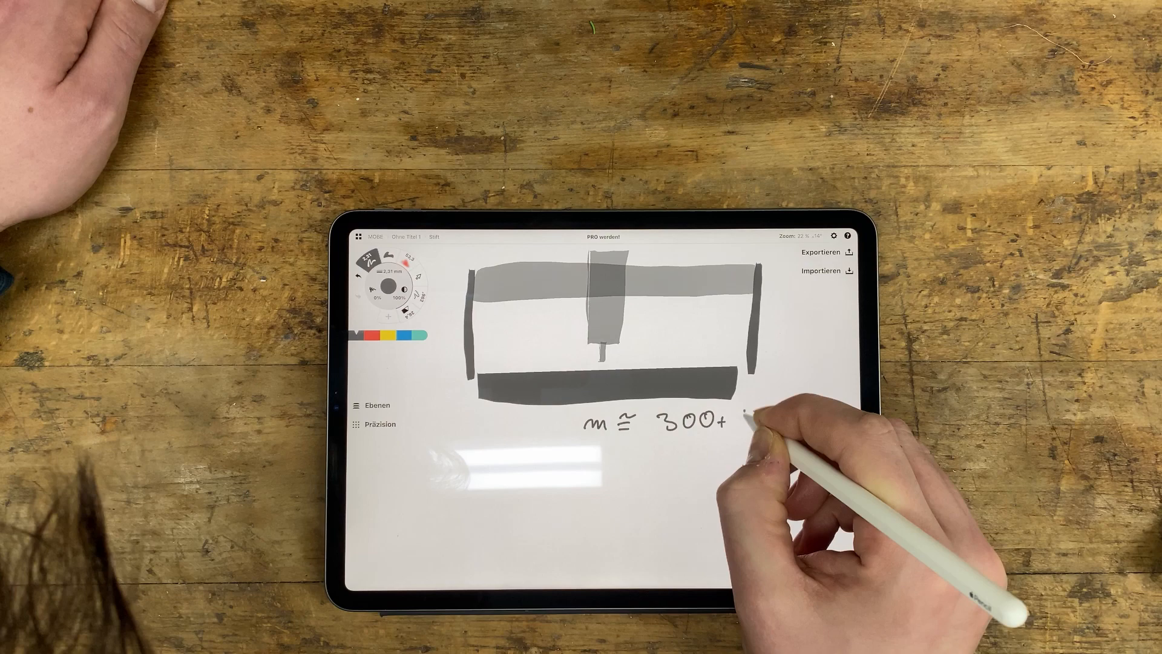
text(kg)
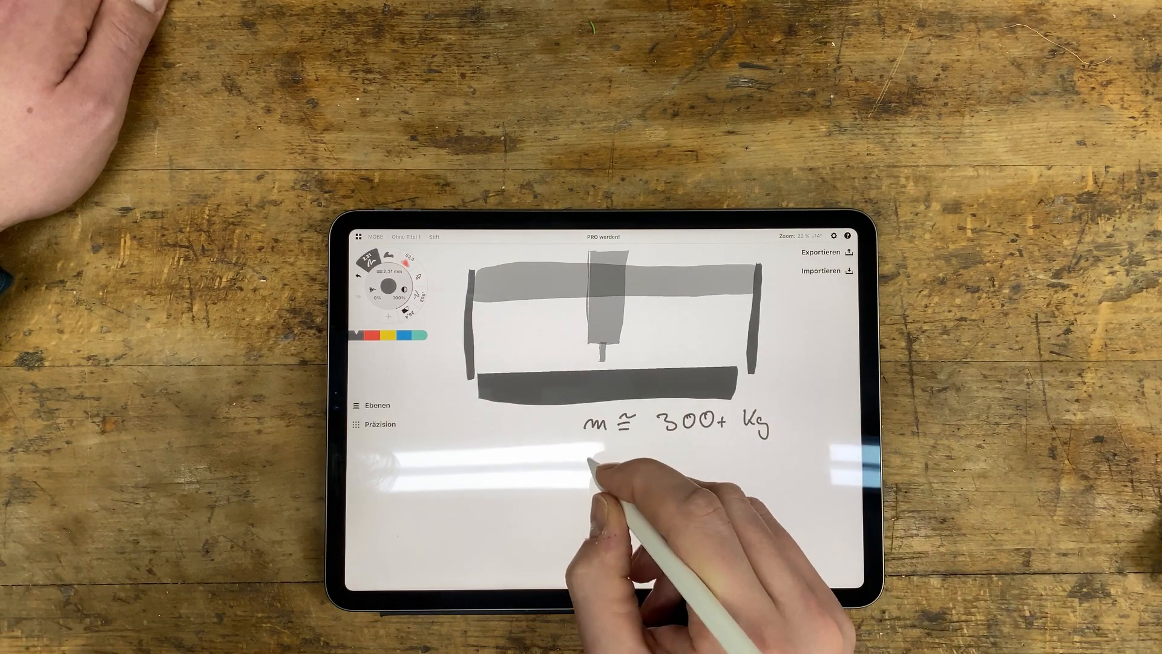
text(F= m x)
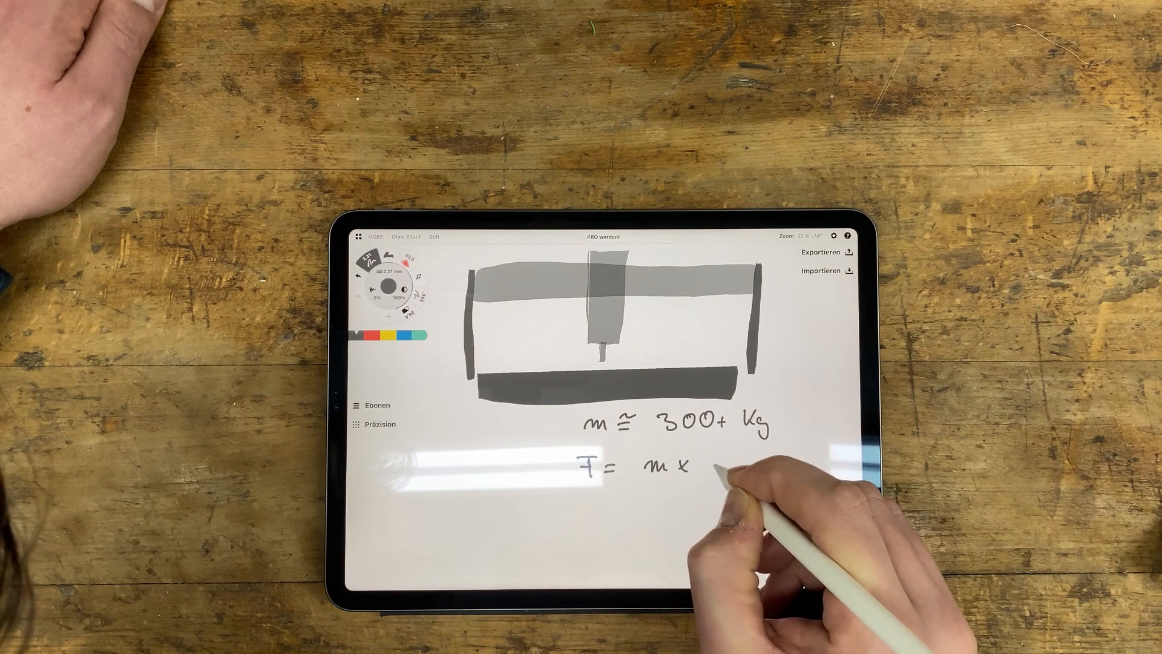
drag(697, 468, 730, 457)
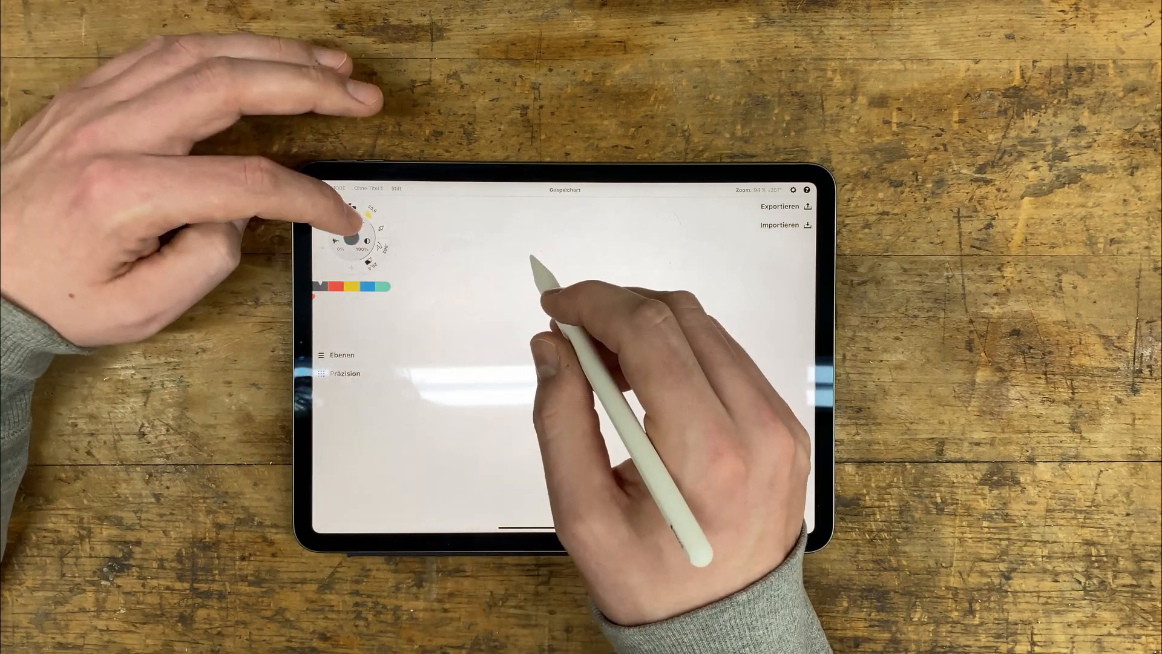
- Draw a tilted perspective rectangle for the tabletop and add its legs beneath
drag(489, 296, 586, 342)
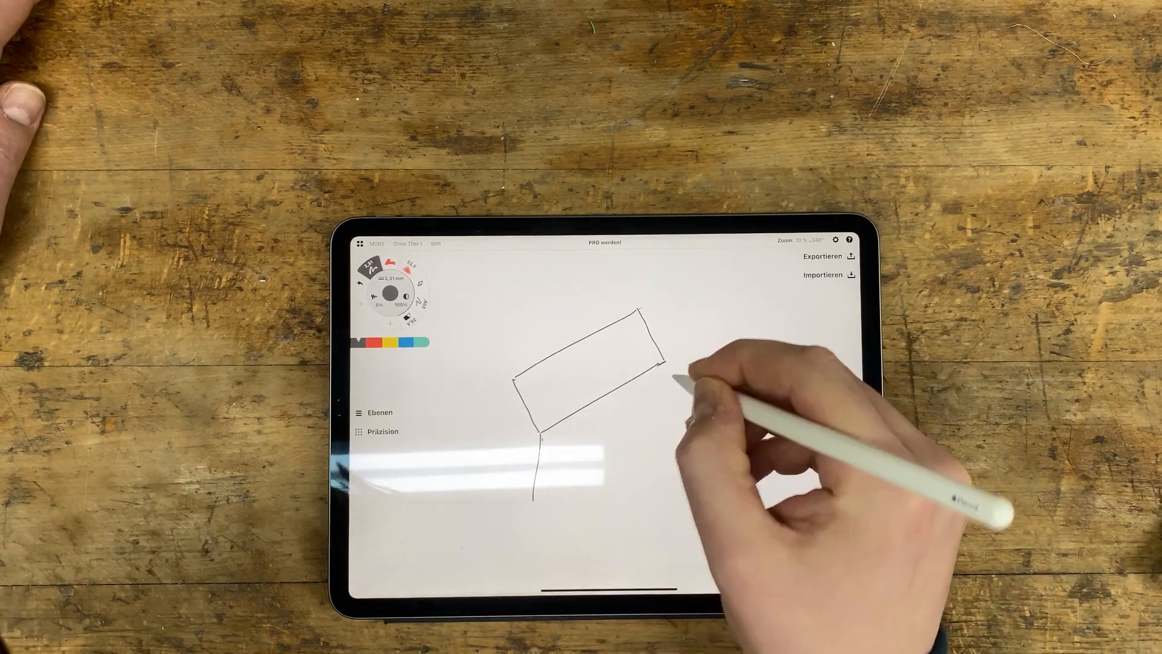
drag(660, 367, 678, 426)
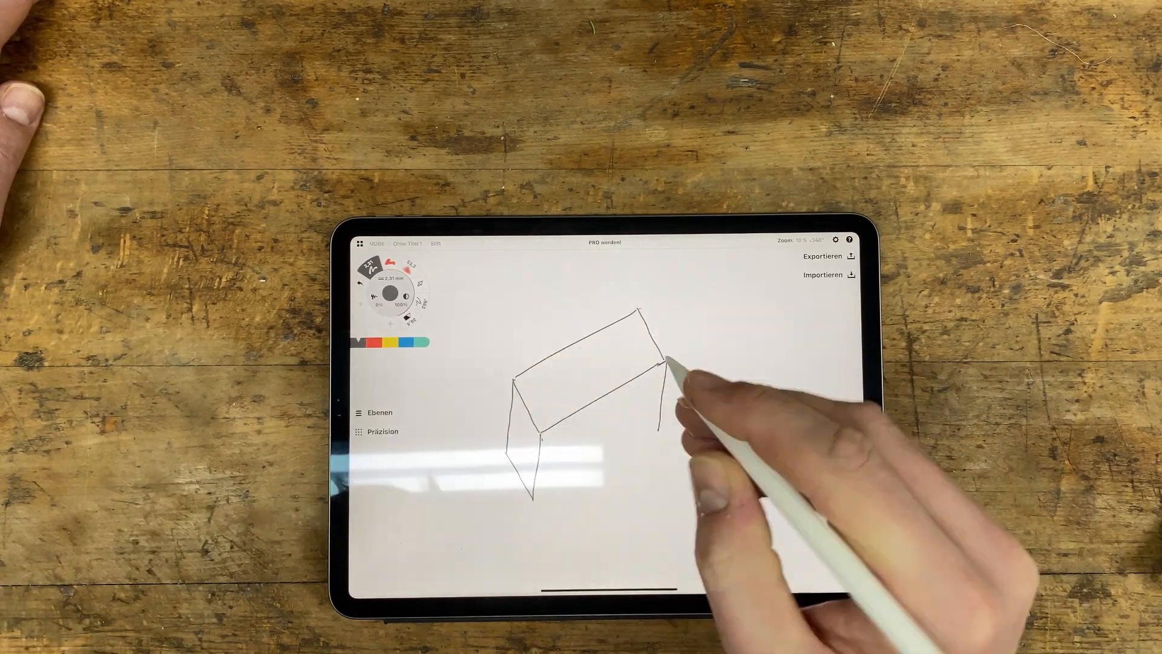